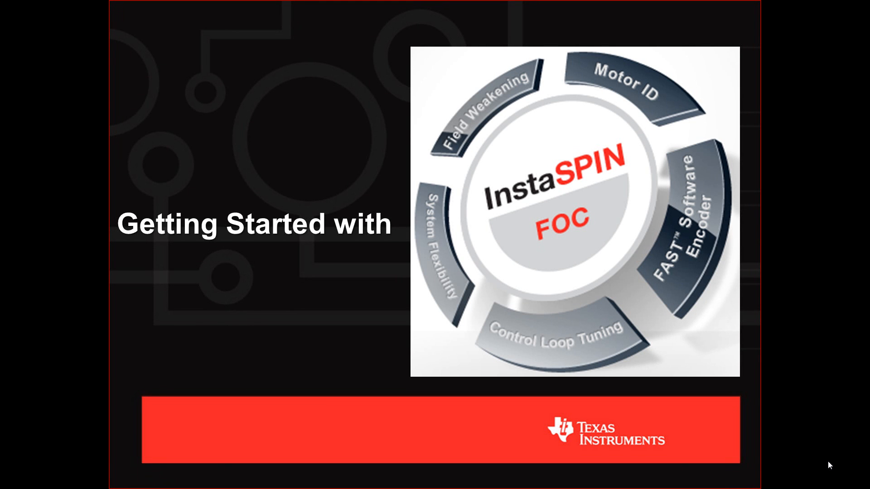
Open readmefirst_28069m_motor_kits in Adobe Reader and scroll to its Overview and supported kits.
key("Right")
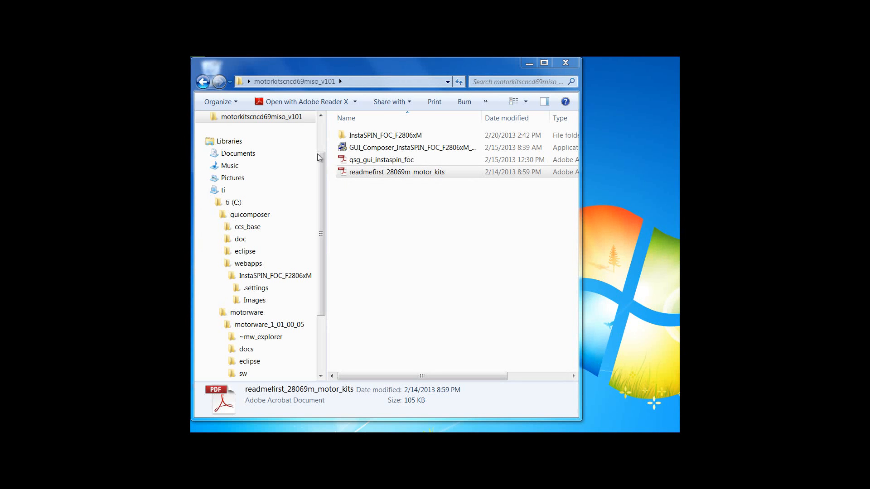
left_click(262, 117)
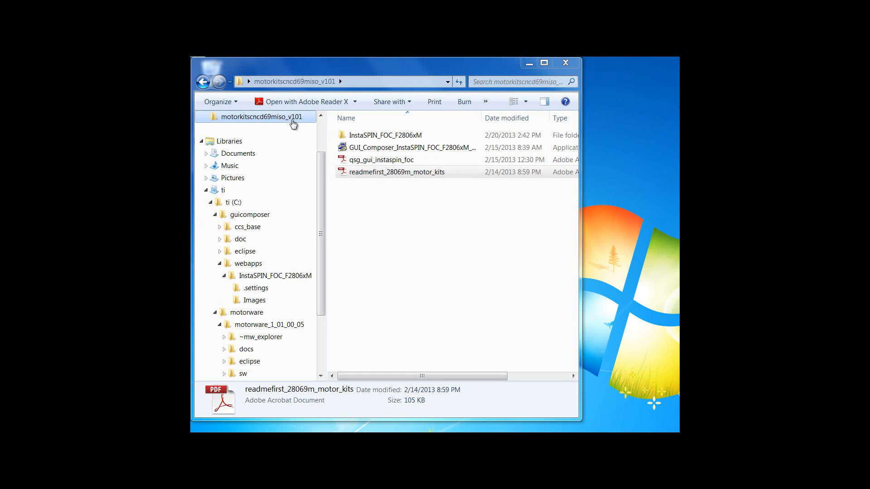
left_click(397, 172)
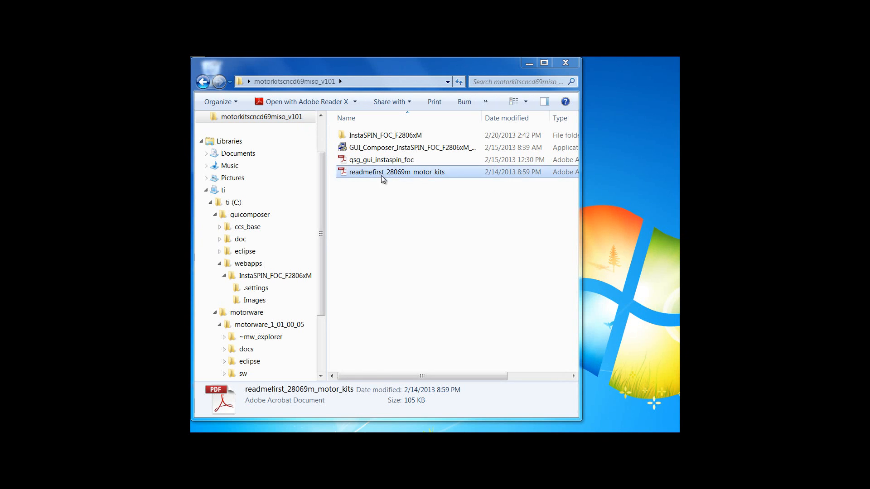
double_click(397, 171)
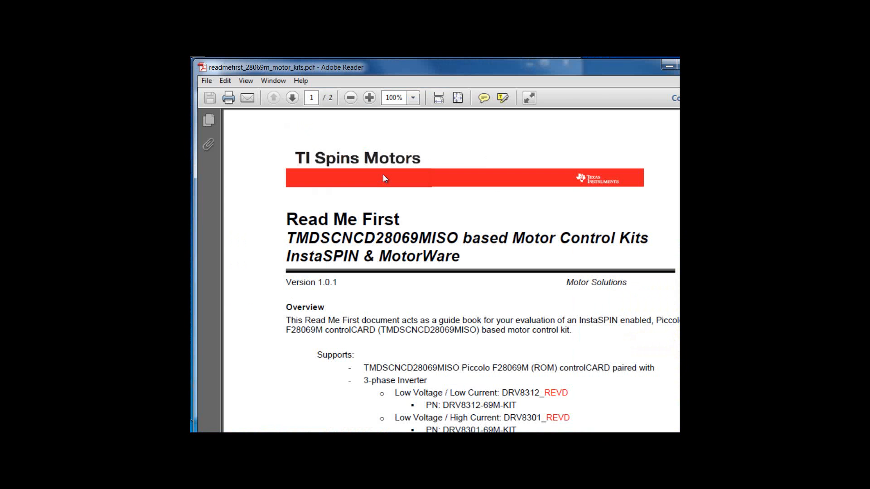
mouse_move(465, 211)
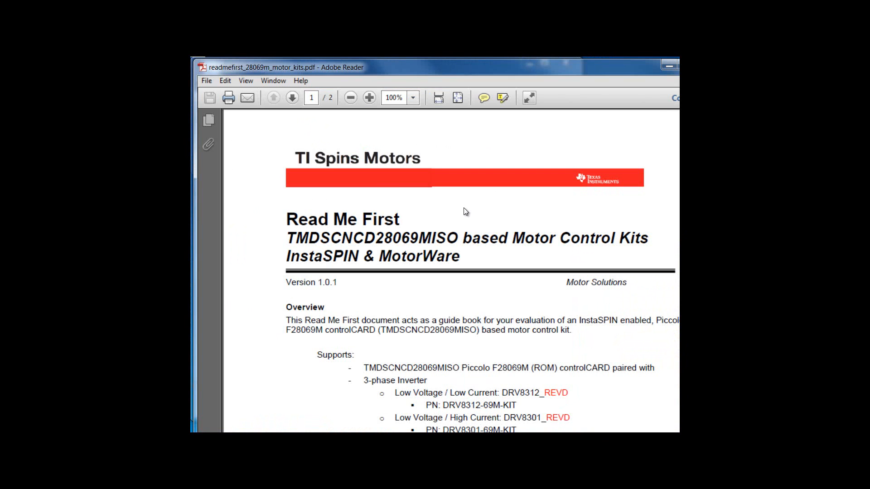
scroll("down", 3)
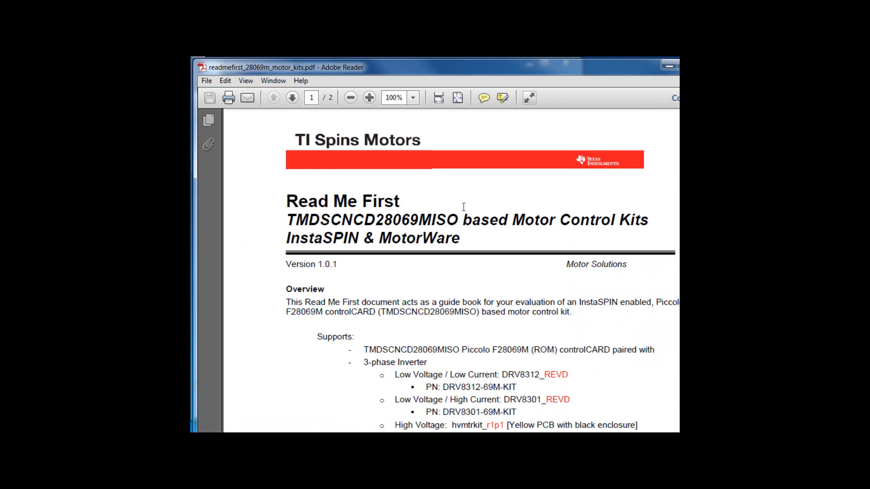
scroll("down", 3)
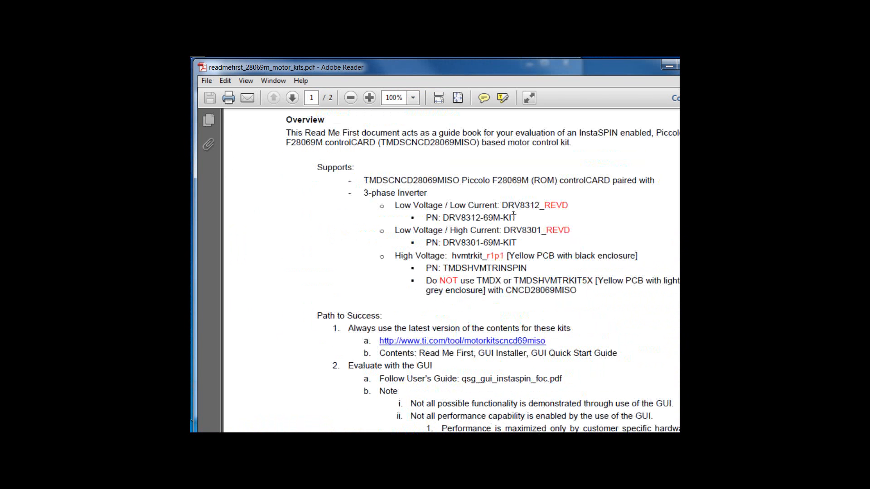
mouse_move(465, 189)
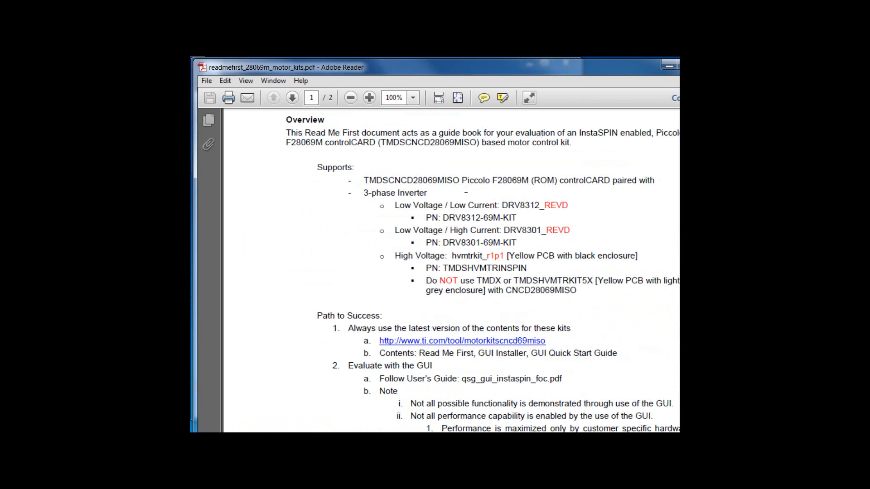
mouse_move(522, 217)
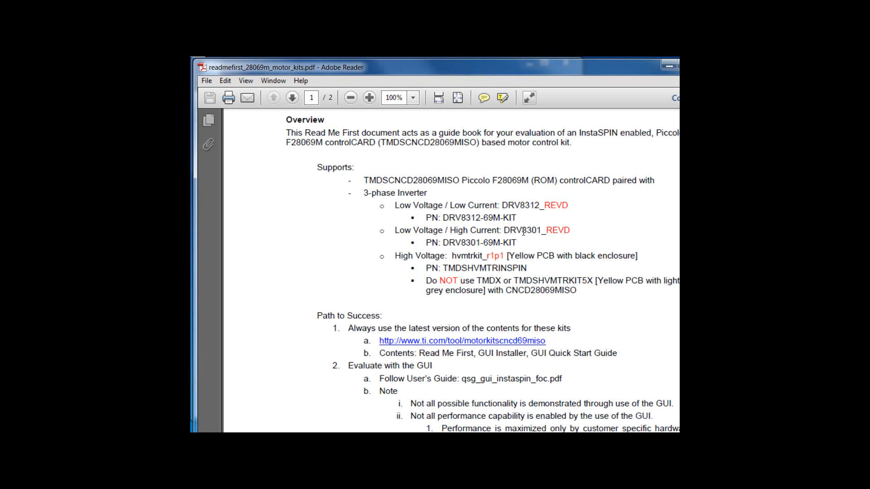
mouse_move(552, 215)
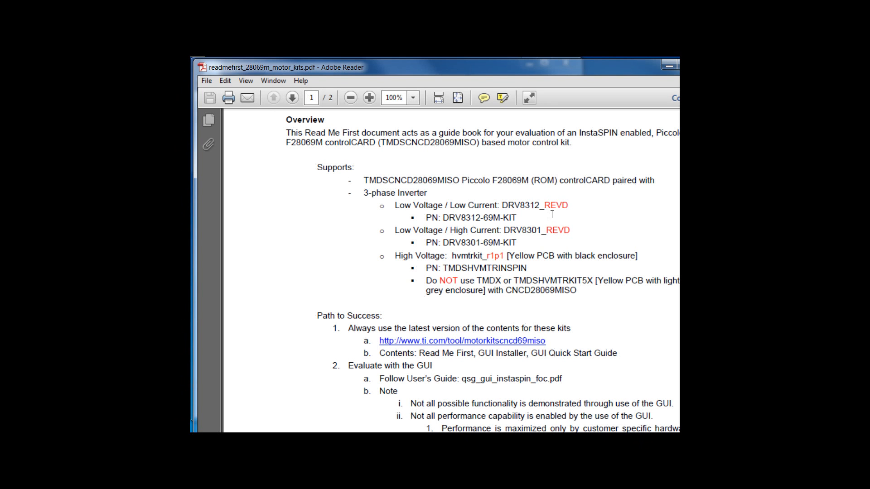
mouse_move(526, 227)
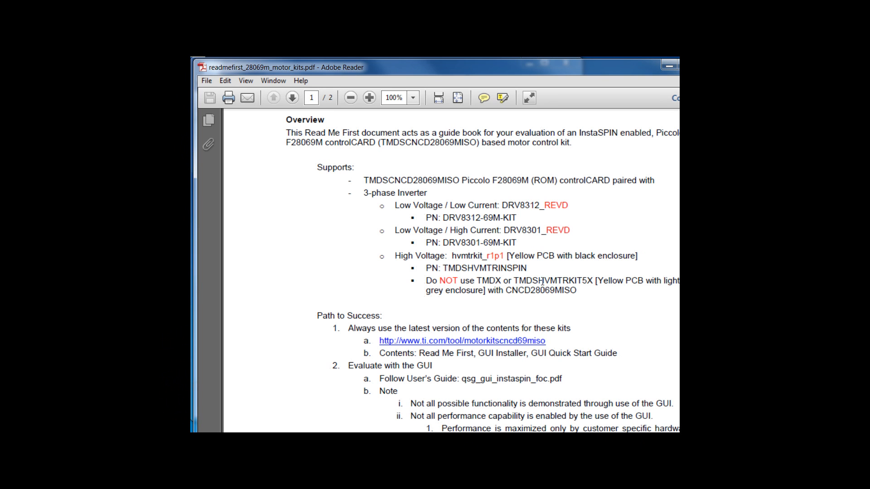
mouse_move(546, 285)
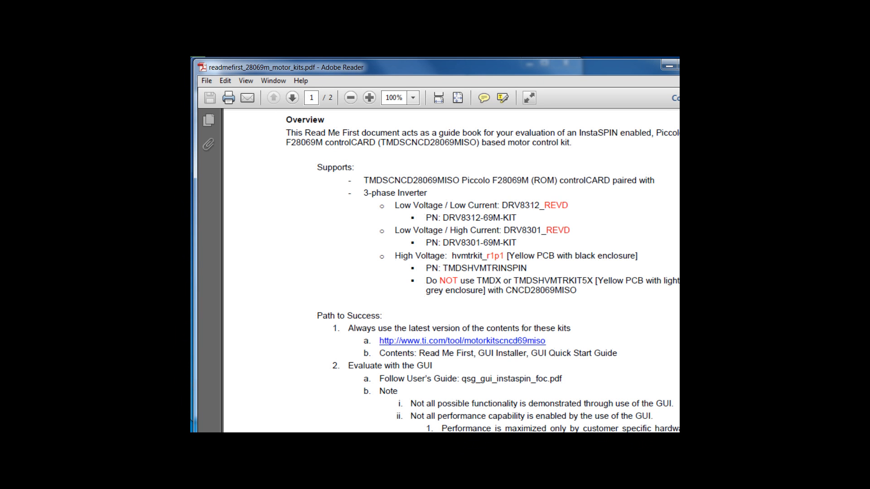
scroll("down", 3)
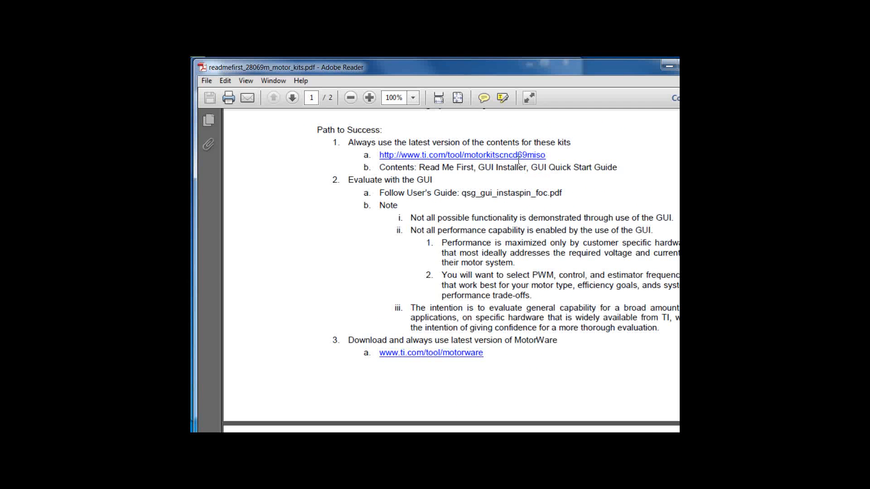
mouse_move(520, 160)
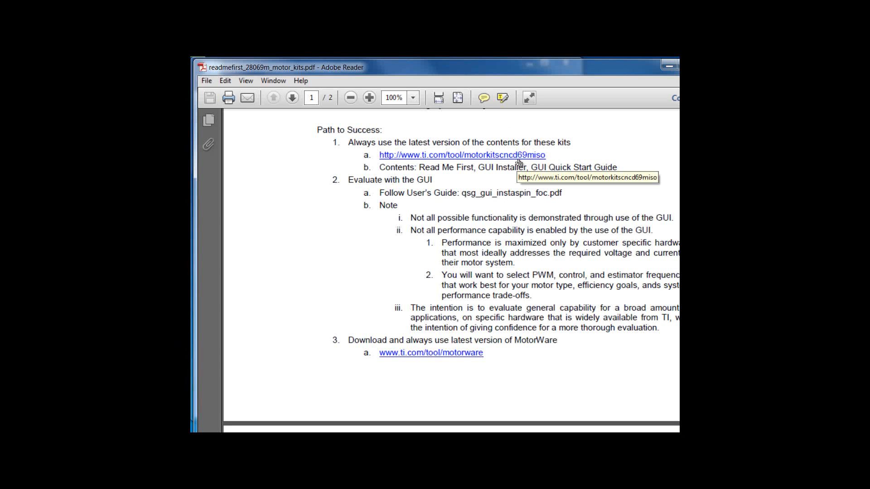
mouse_move(515, 183)
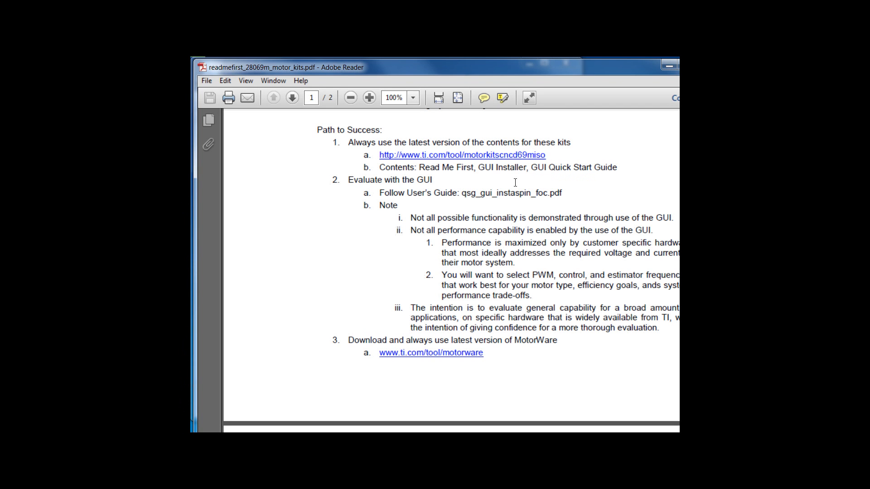
mouse_move(670, 225)
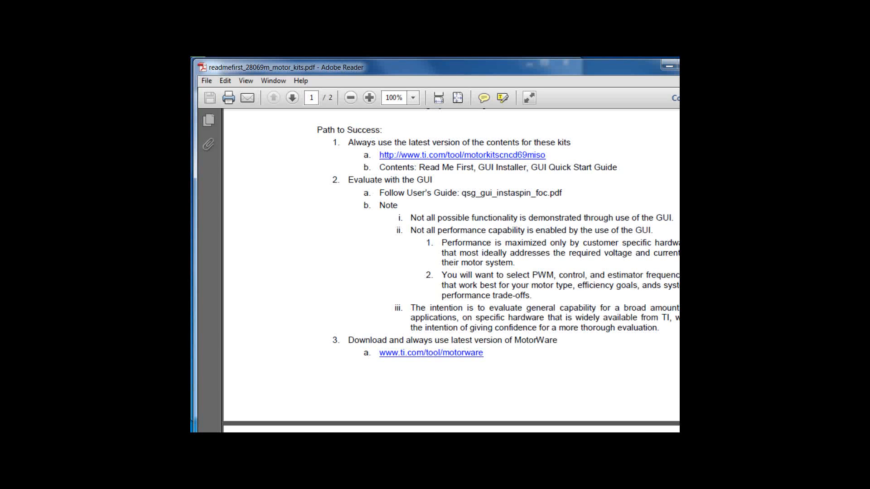
scroll("down", 3)
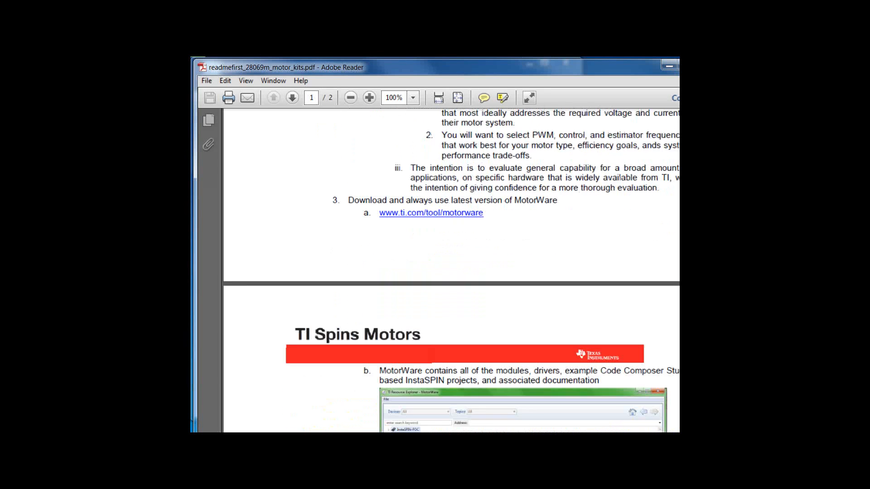
scroll("down", 3)
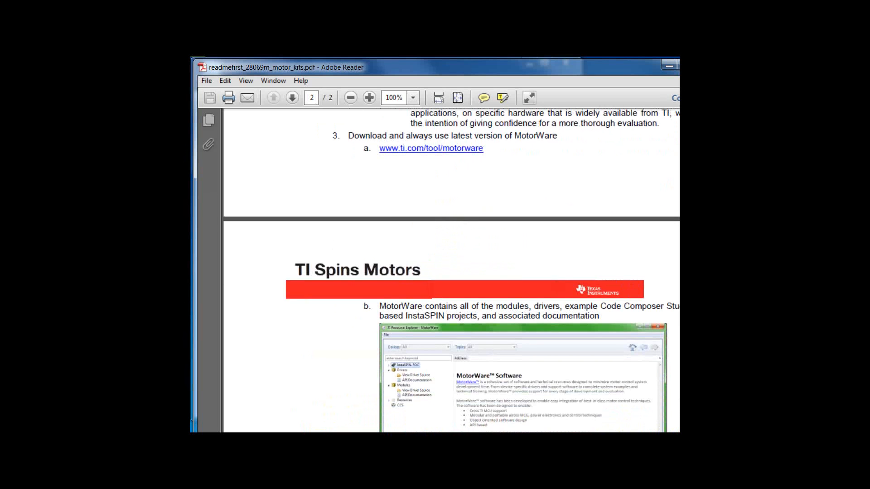
scroll("down", 3)
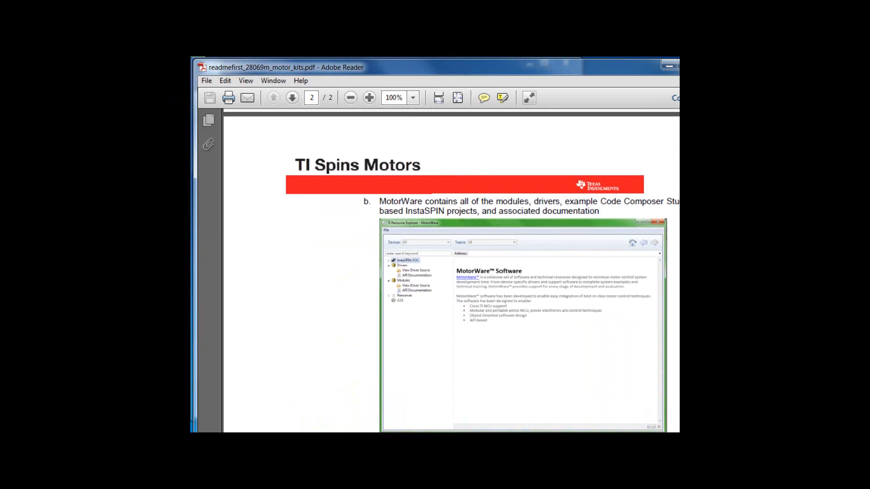
scroll("down", 3)
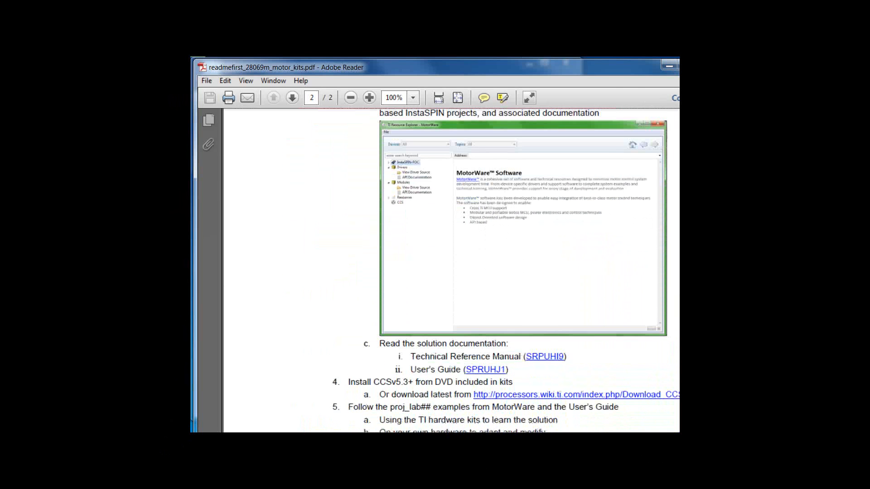
scroll("down", 3)
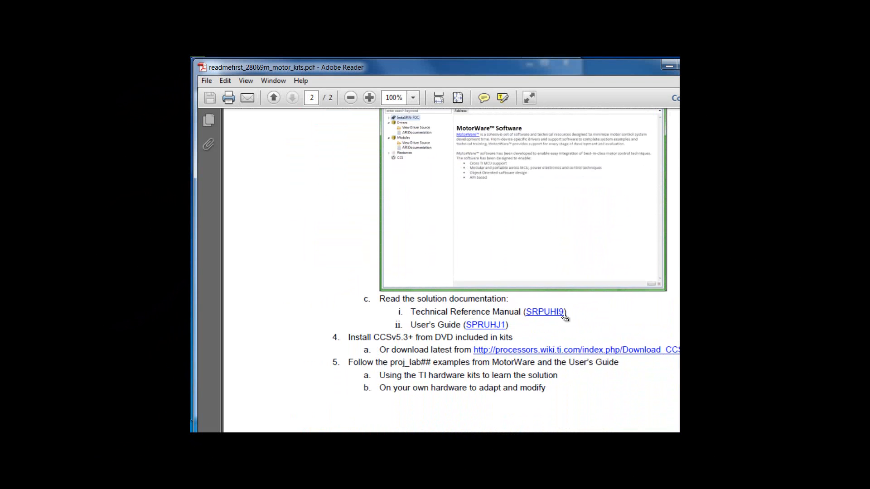
mouse_move(573, 313)
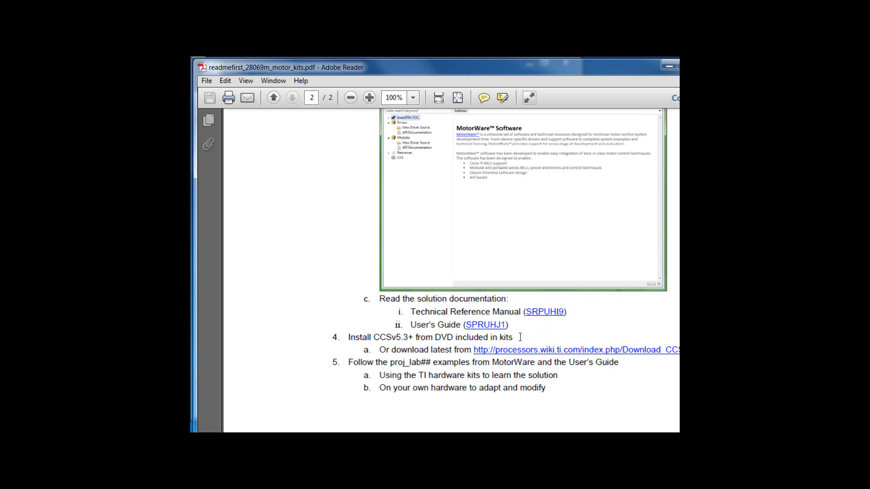
mouse_move(630, 352)
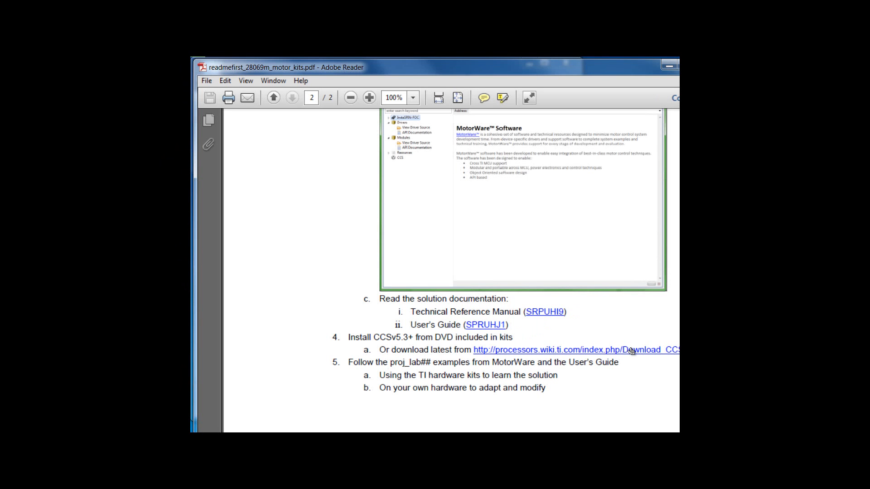
mouse_move(630, 354)
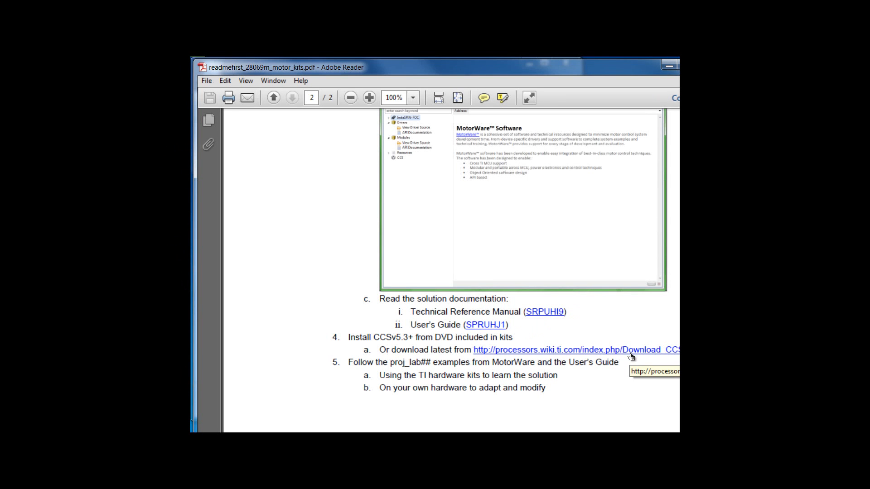
mouse_move(624, 363)
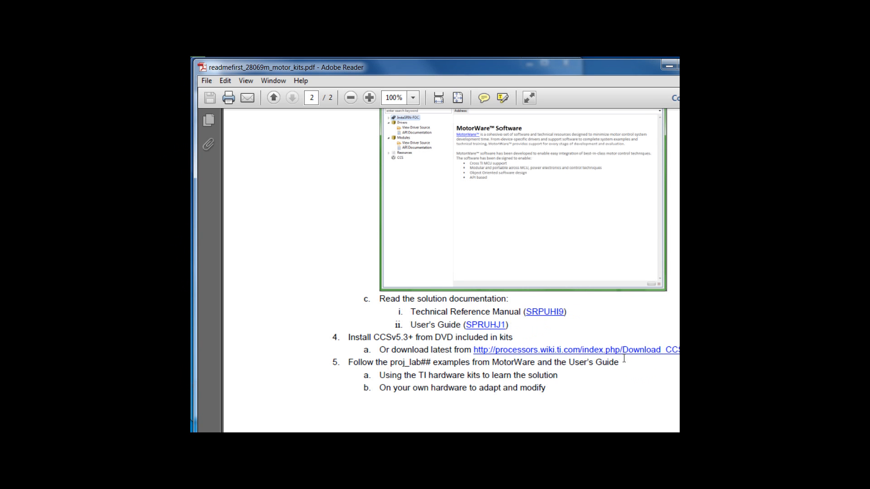
mouse_move(615, 366)
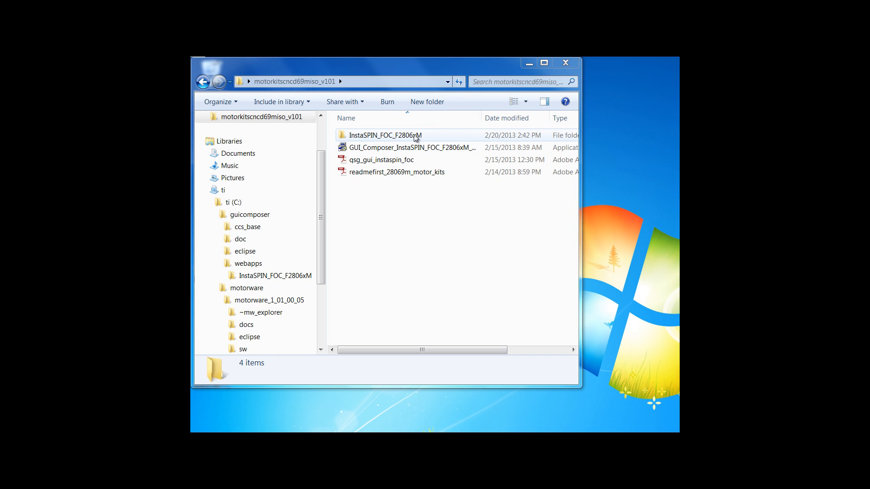
mouse_move(373, 138)
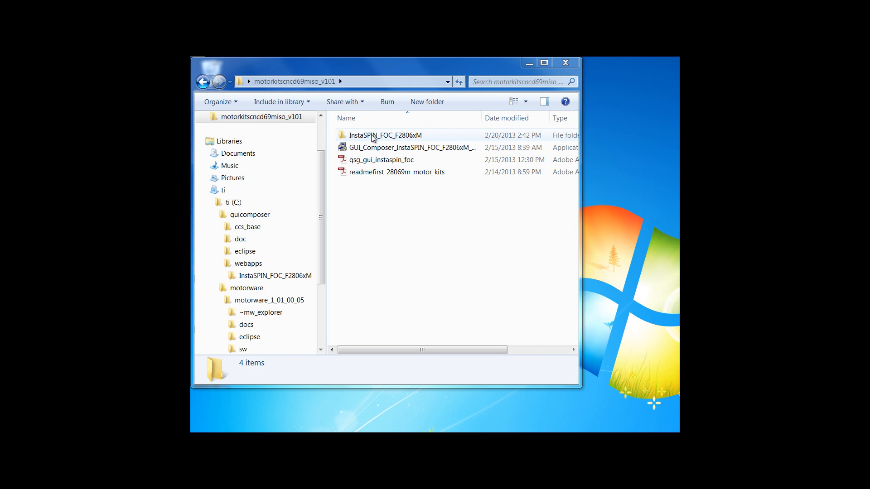
mouse_move(382, 137)
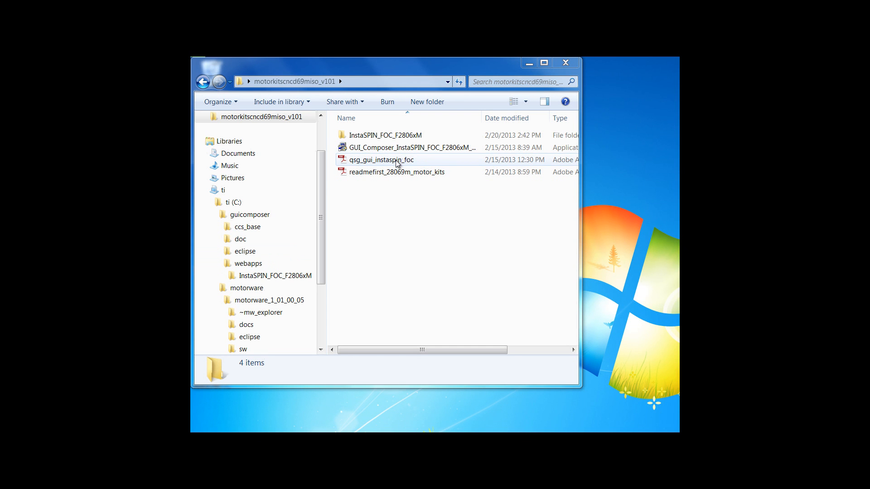
Open qsg_gui_instaspin_foc from the motorkitscncd69miso_v101 folder.
double_click(381, 160)
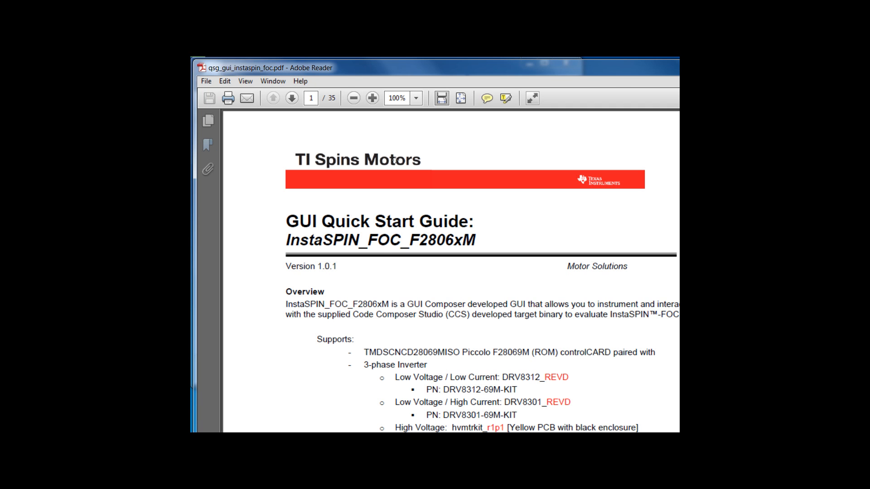
Page through the GUI Quick Start Guide from installation to page 6 and beyond.
left_click(291, 99)
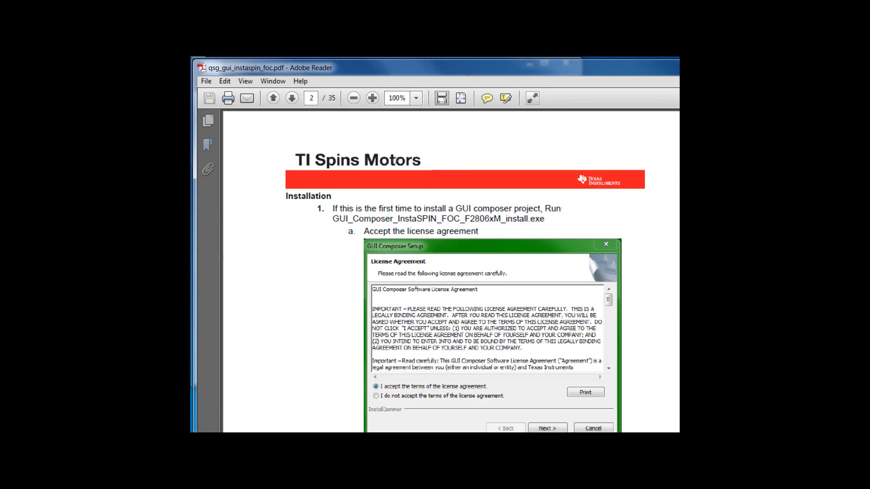
left_click(292, 99)
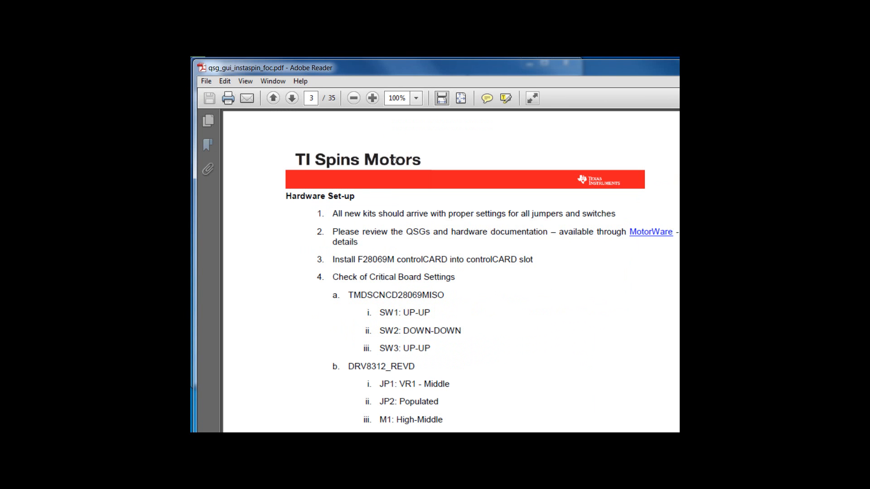
left_click(292, 98)
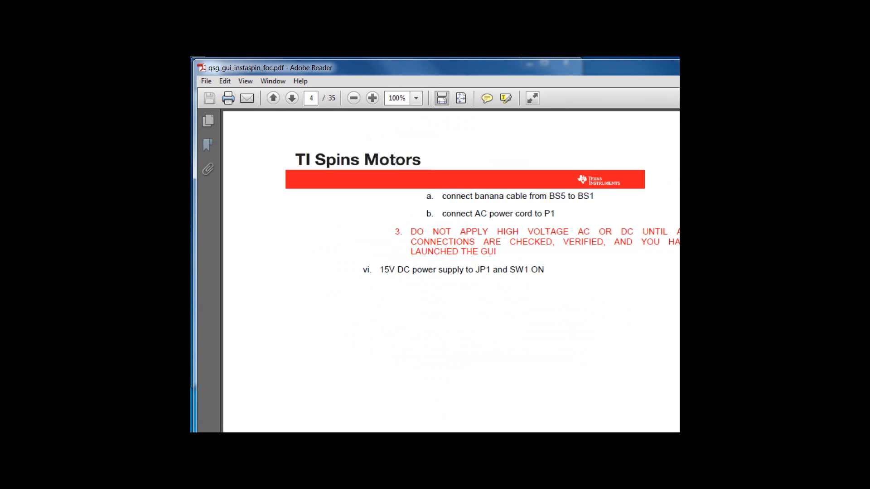
left_click(291, 98)
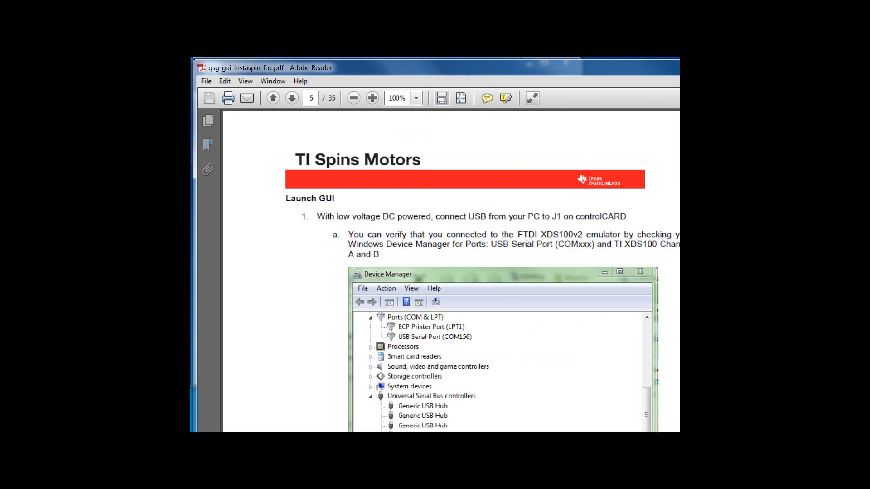
left_click(291, 98)
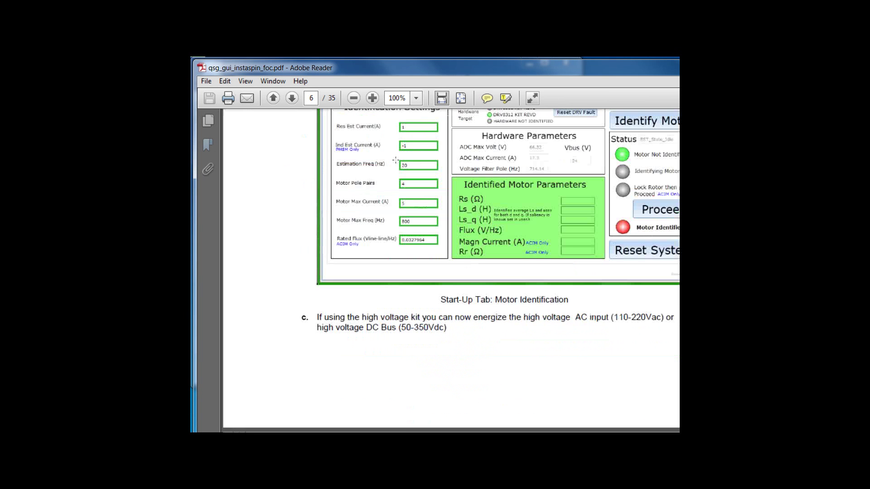
left_click(292, 99)
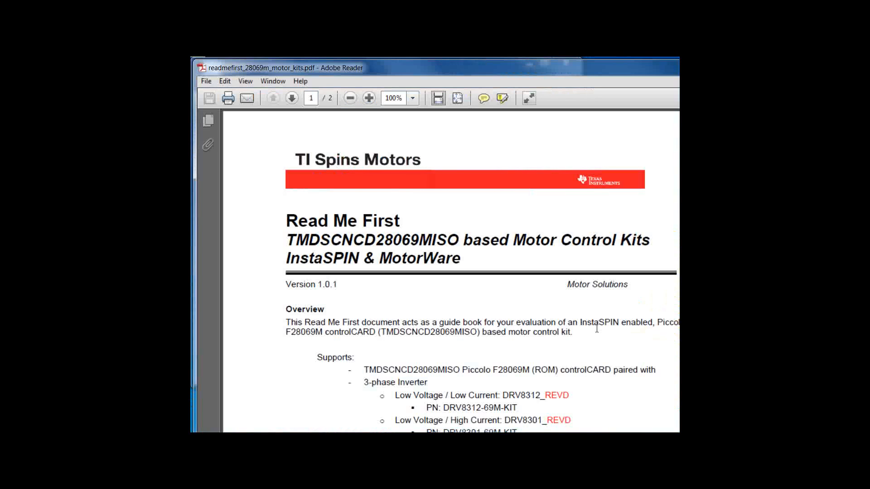
Scroll the Read Me First guide to its Path to Success steps and MotorWare download link.
scroll("down", 3)
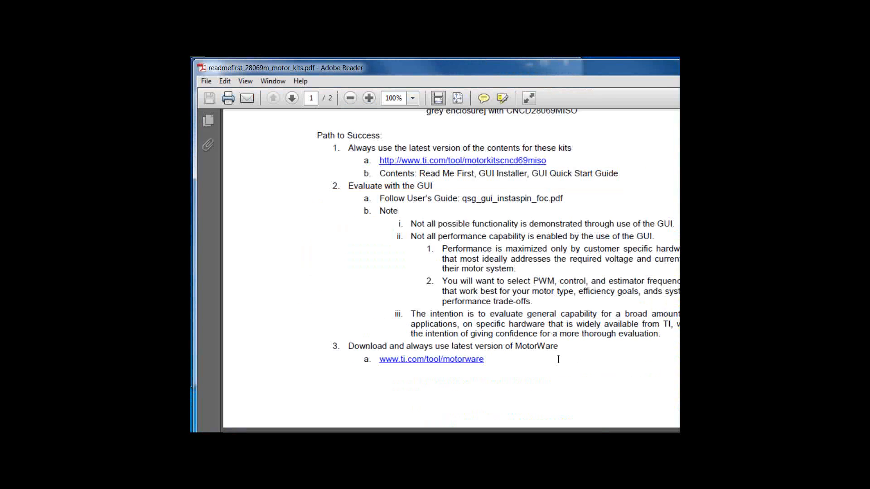
mouse_move(488, 366)
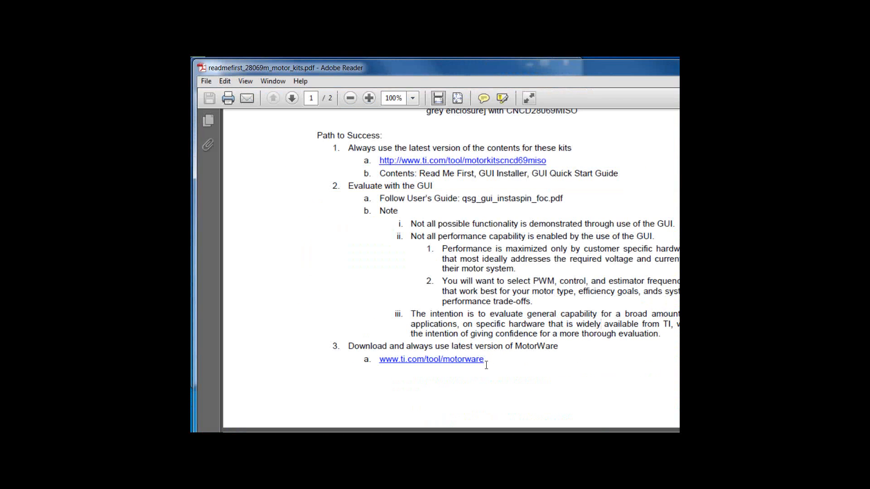
mouse_move(477, 365)
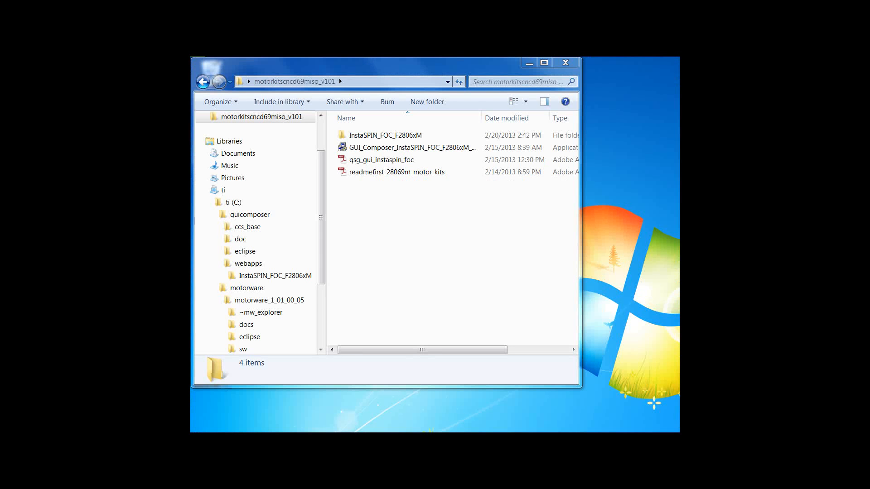
mouse_move(396, 211)
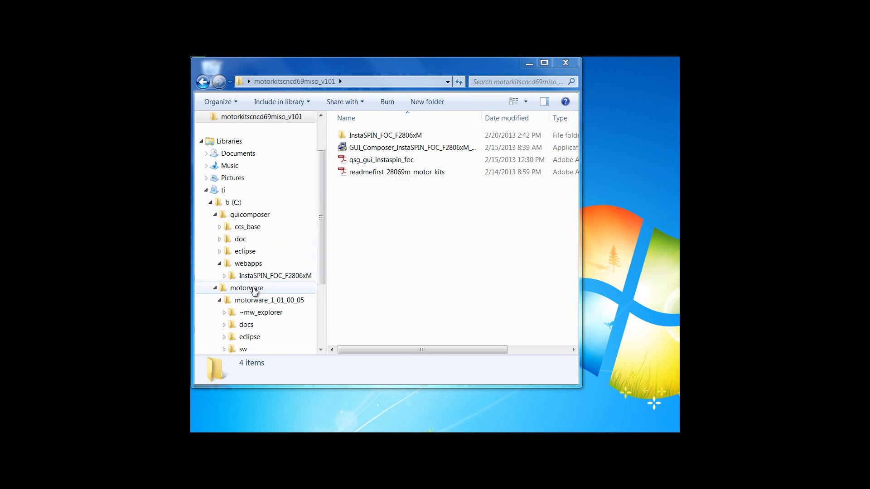
Browse to motorware > motorware_1_01_00_05 and launch the MotorWare application.
left_click(247, 288)
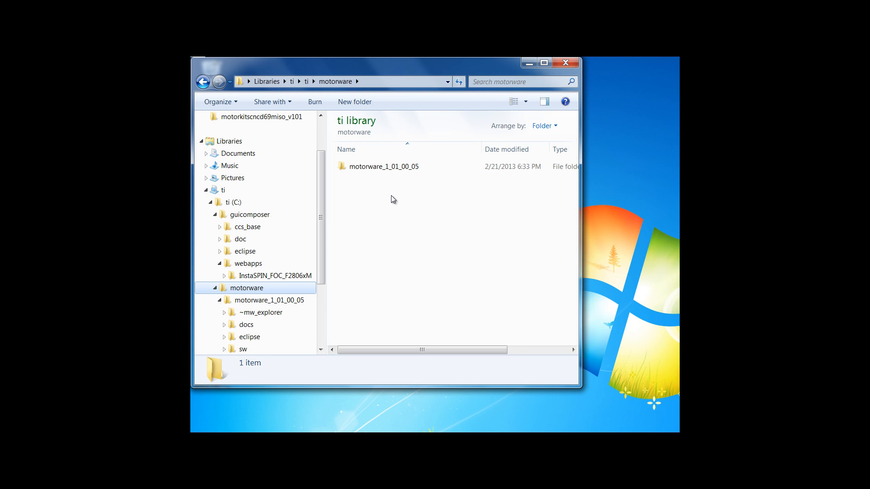
mouse_move(284, 304)
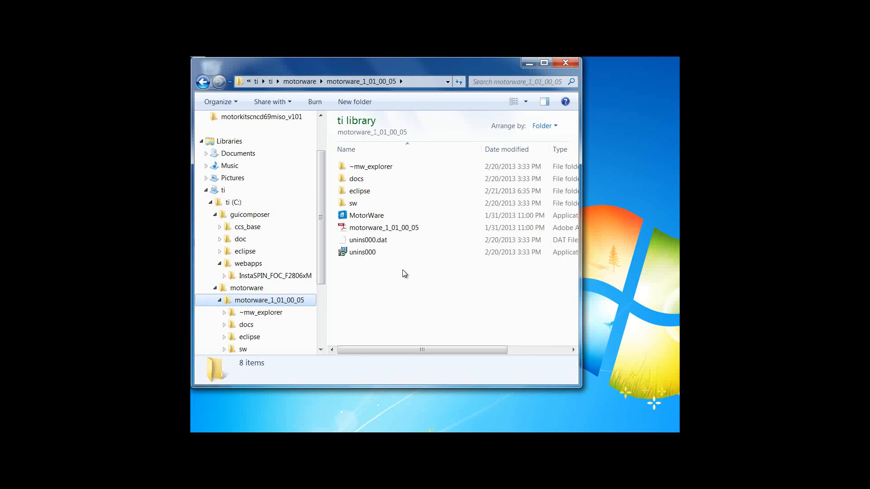
left_click(366, 215)
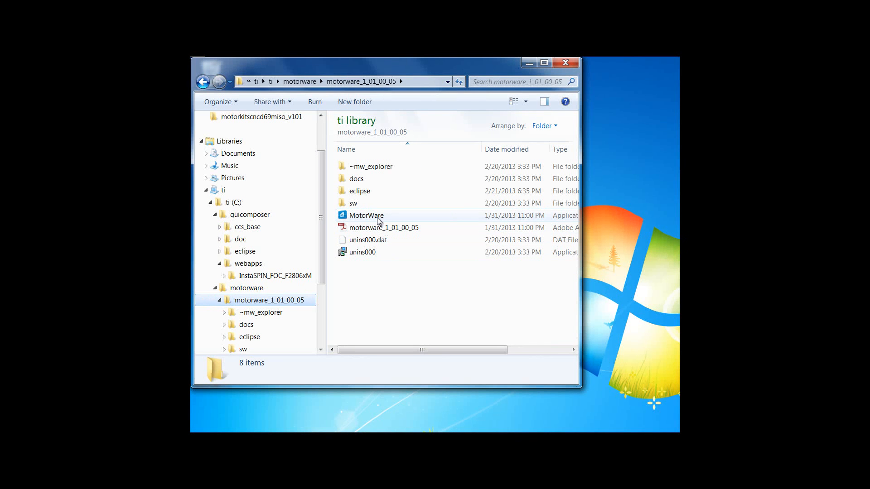
mouse_move(378, 218)
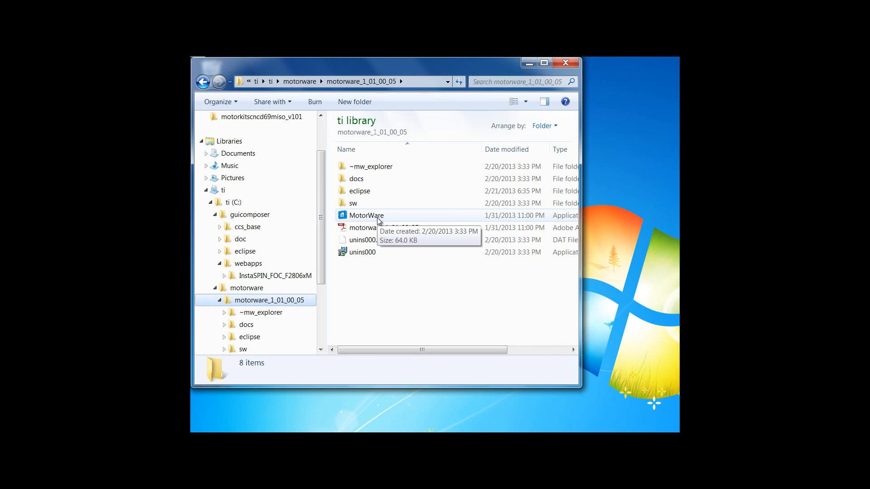
double_click(366, 215)
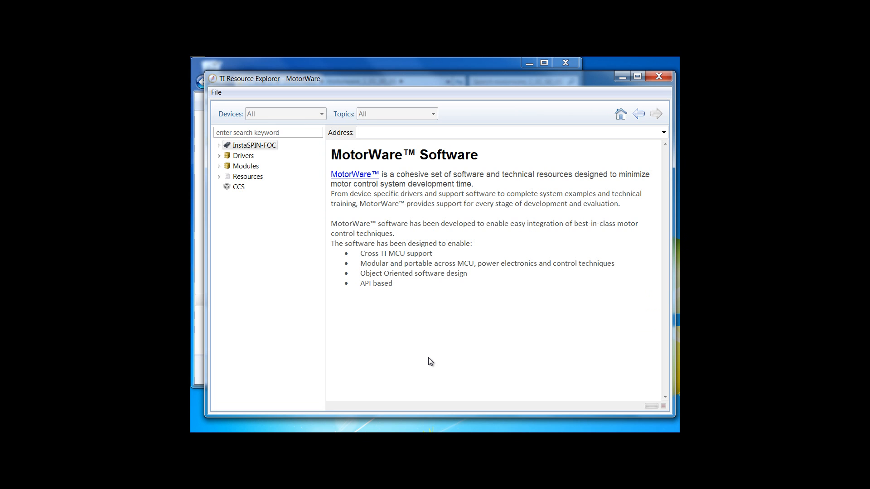
Expand InstaSPIN-FOC down to the hvkit_rev1p1 example labs, then view the Piccolo F2806xF overview.
left_click(252, 145)
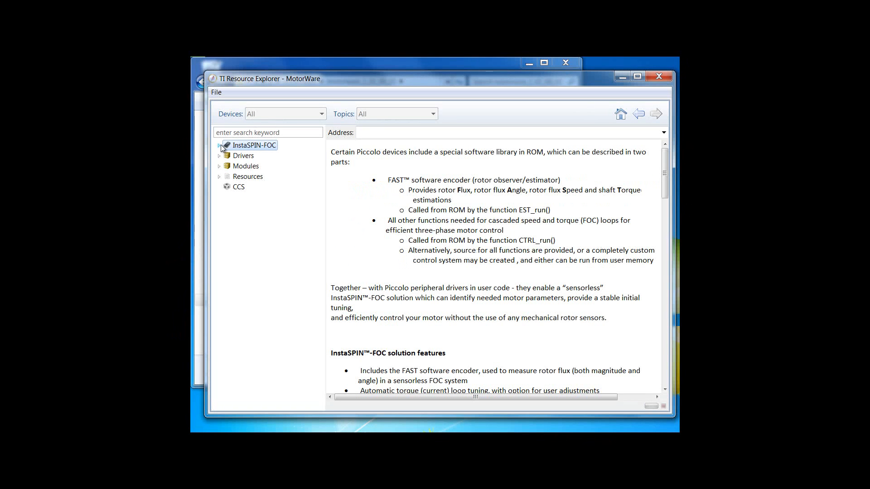
left_click(219, 145)
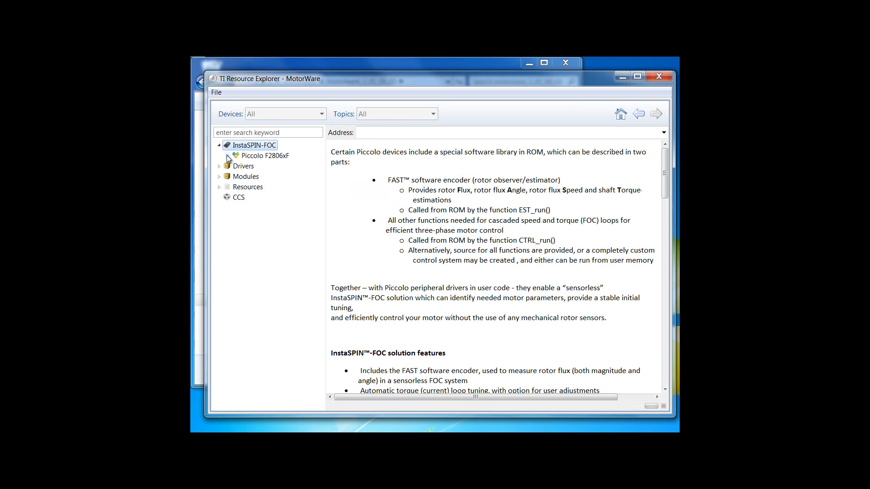
left_click(227, 156)
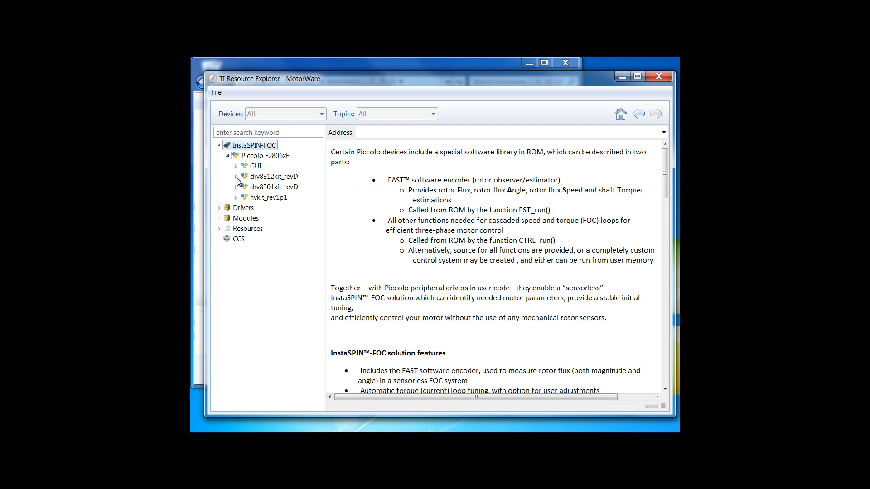
mouse_move(239, 187)
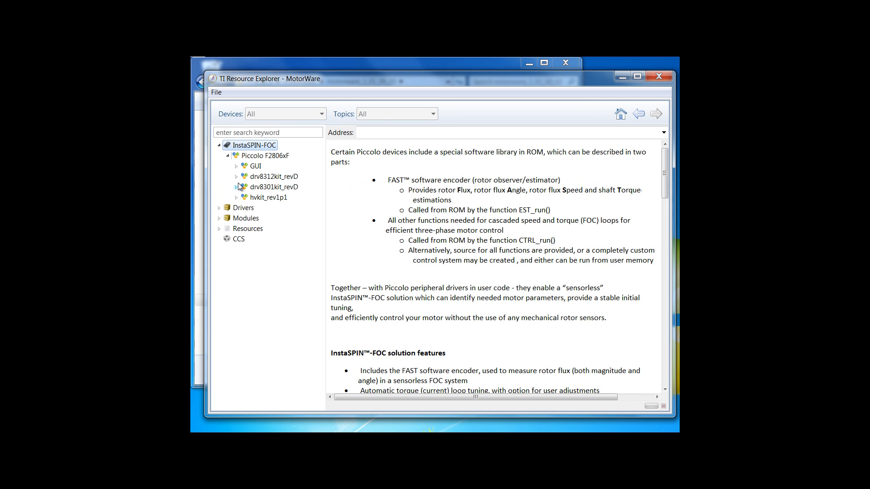
left_click(236, 197)
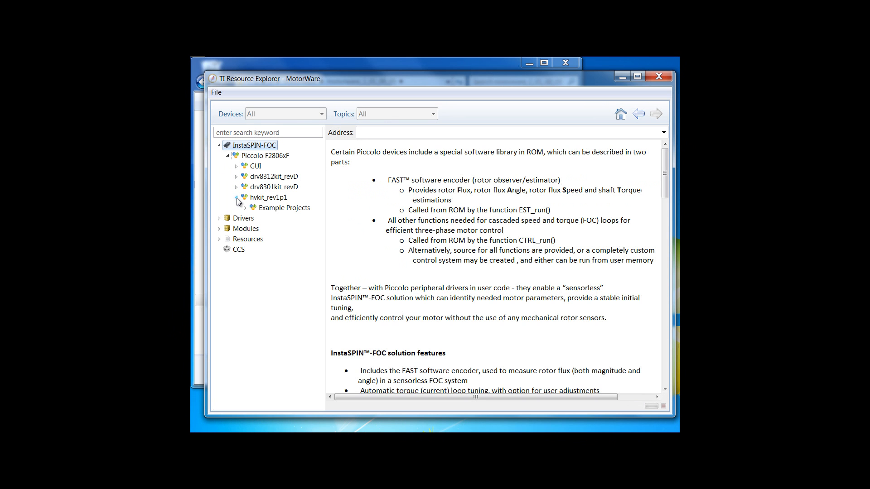
left_click(285, 208)
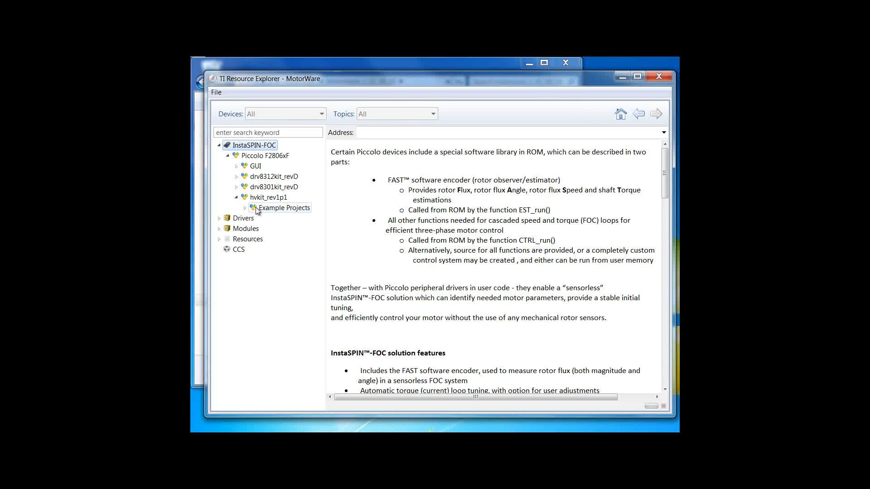
left_click(284, 207)
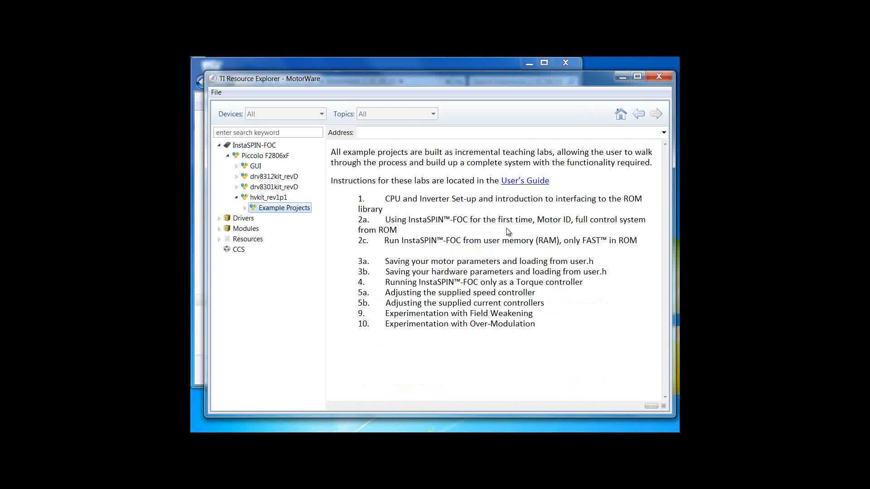
mouse_move(550, 238)
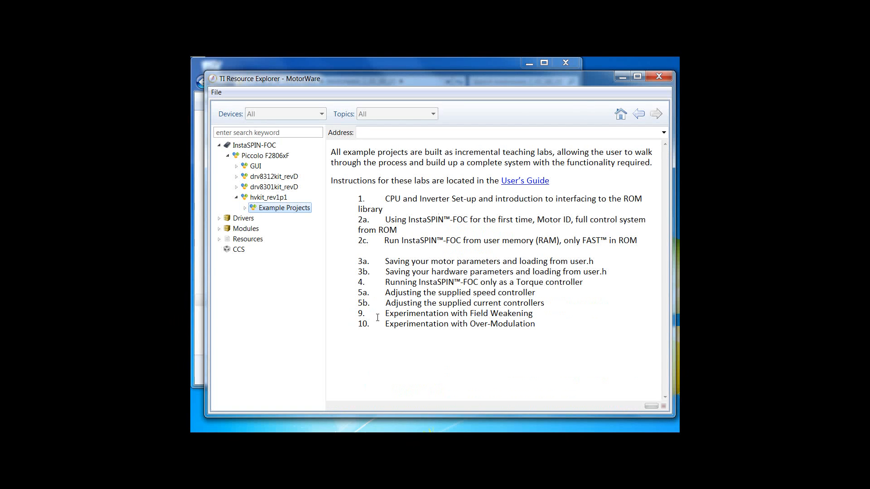
mouse_move(370, 249)
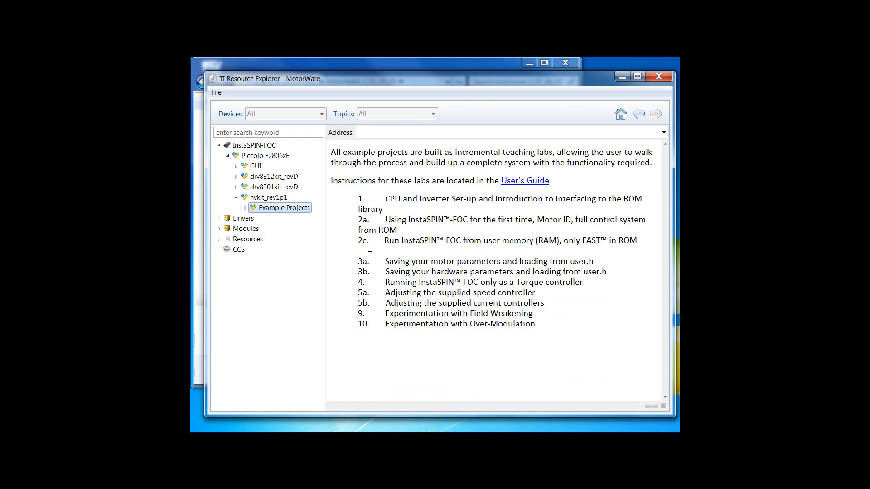
left_click(245, 208)
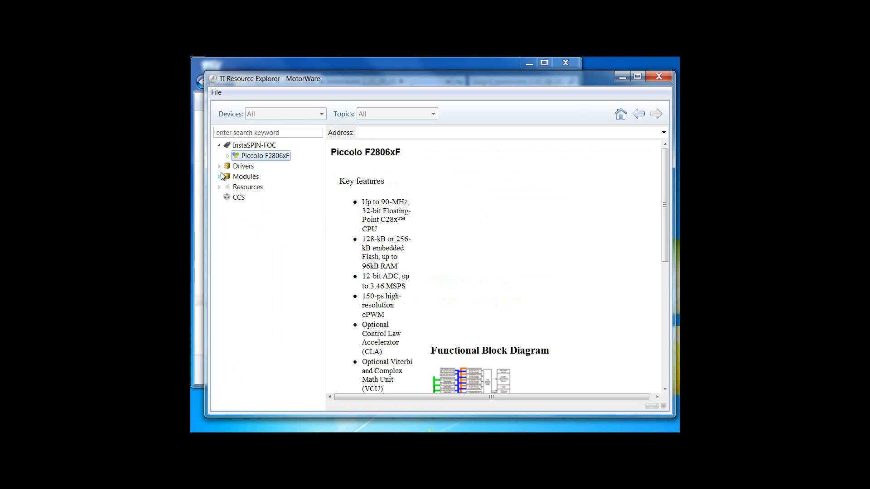
Expand Drivers and Modules and browse the module driver source folders.
left_click(219, 166)
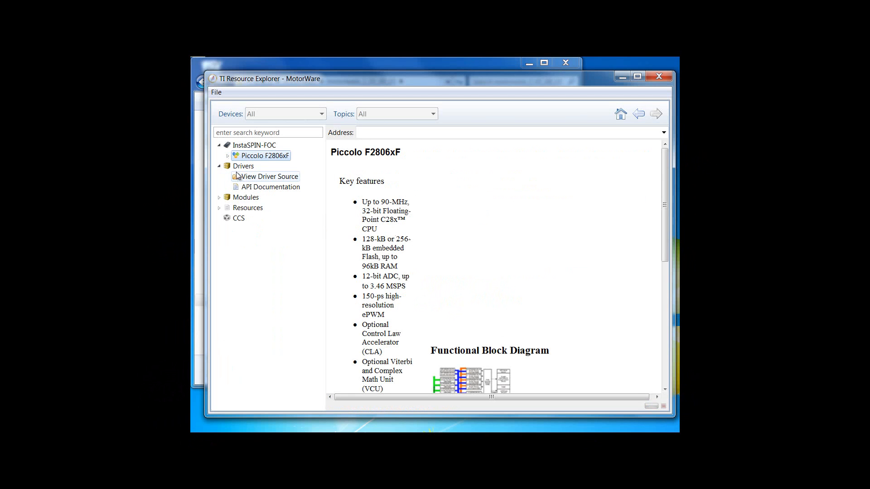
left_click(244, 166)
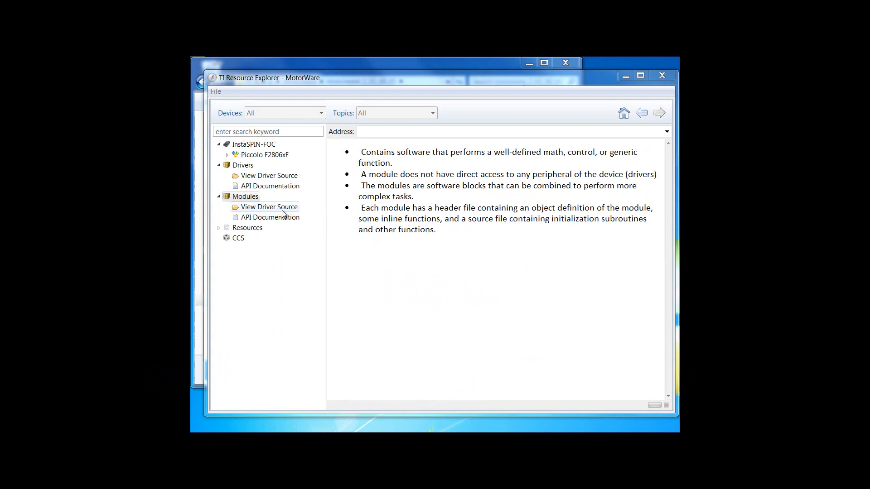
left_click(269, 207)
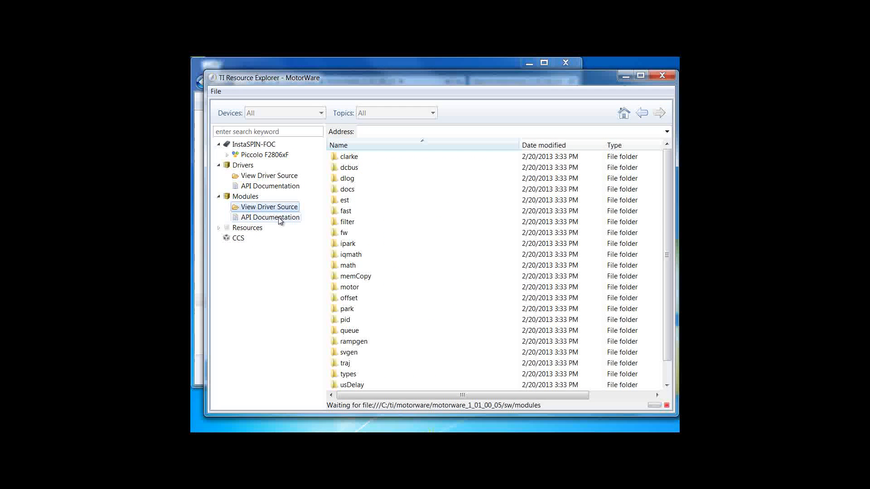
View the f2806x Module API Documentation module and file lists, and expand Resources.
left_click(270, 217)
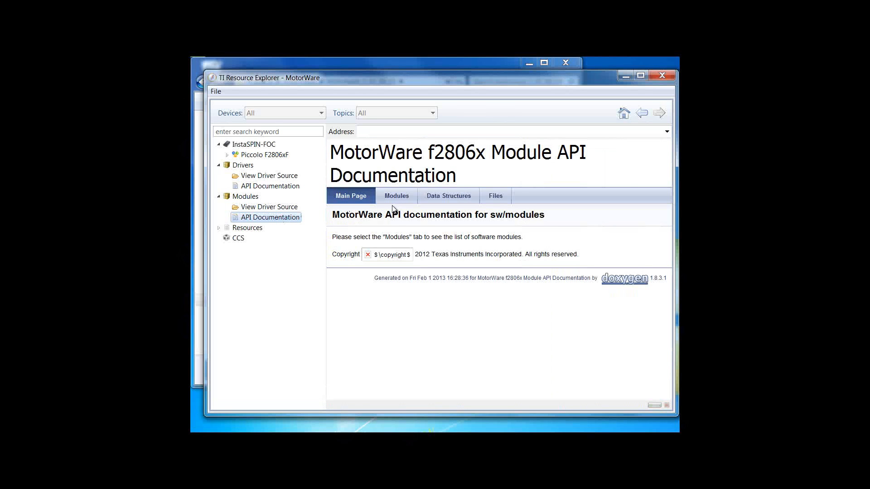
left_click(397, 196)
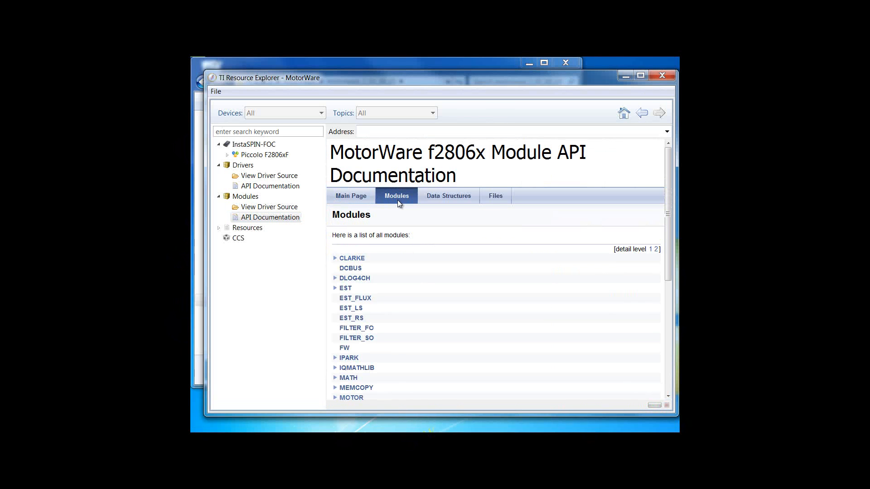
mouse_move(501, 201)
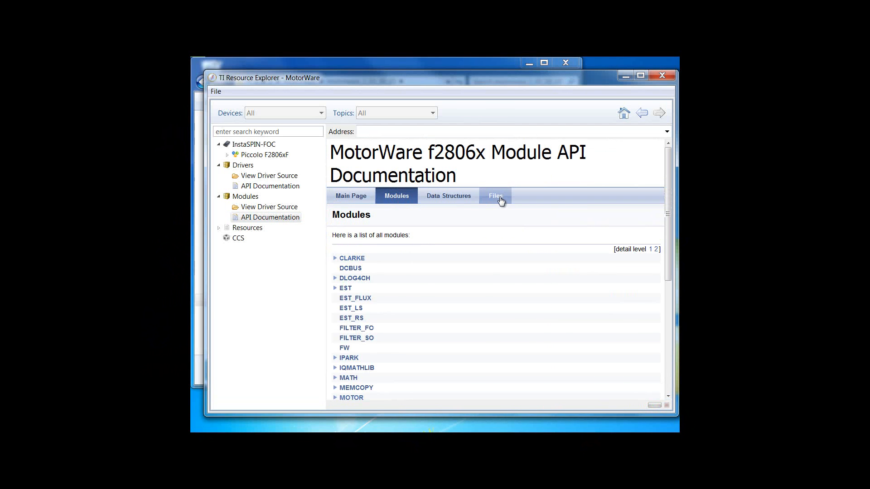
left_click(495, 196)
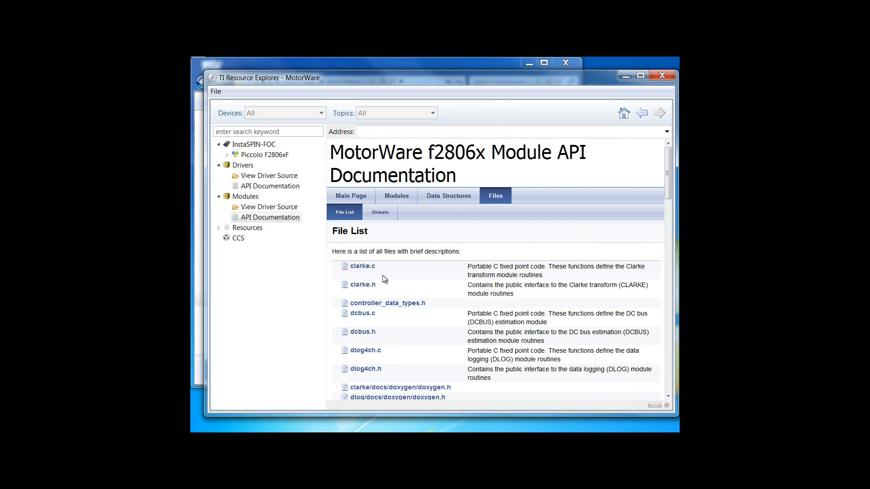
left_click(218, 228)
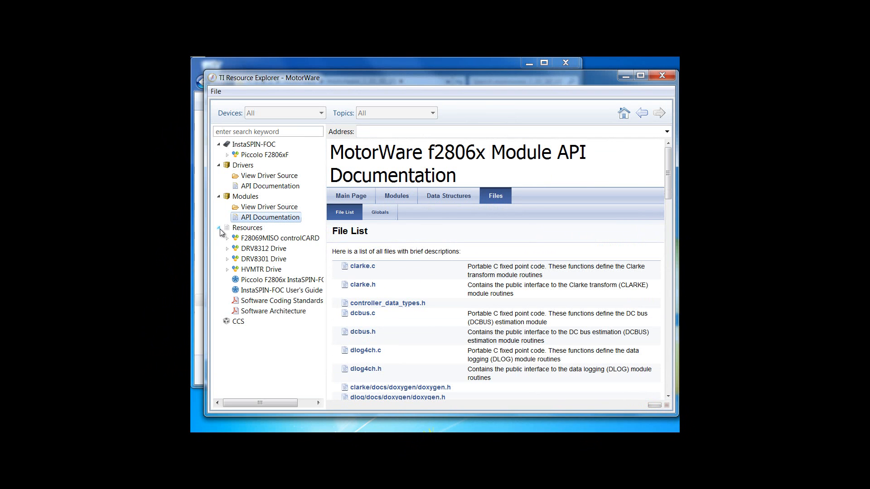
Show the Resources overview and expand F28069MISO controlCARD to Tool Folder, QSG Hardware and HW Files.
left_click(247, 227)
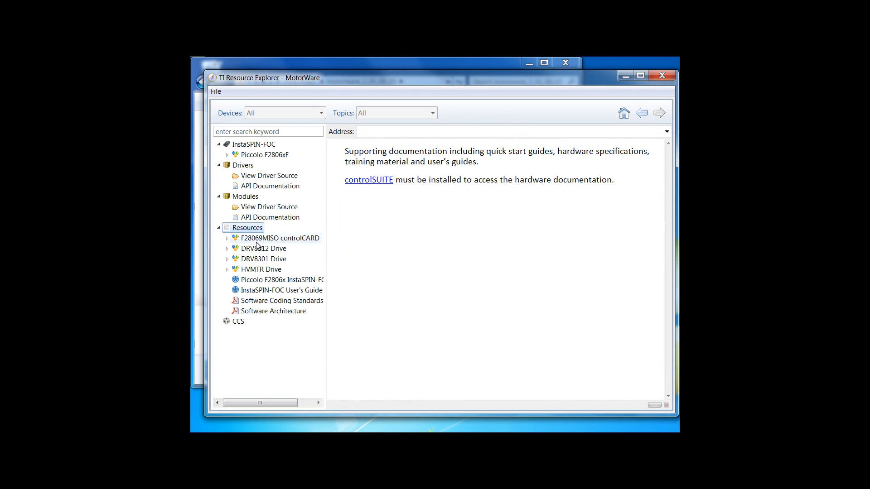
left_click(227, 238)
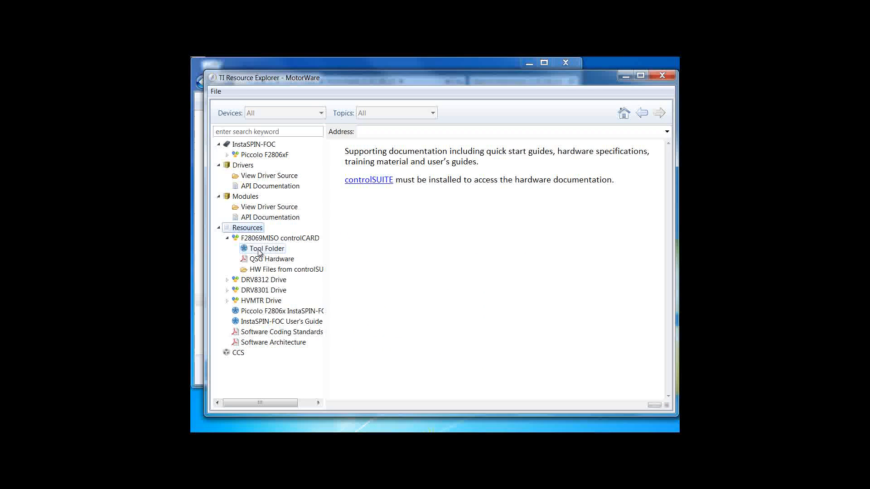
left_click(271, 259)
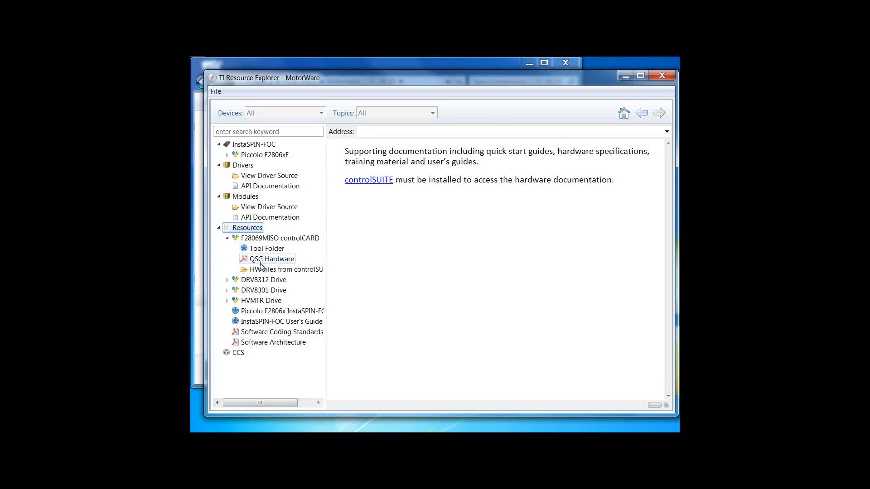
left_click(282, 269)
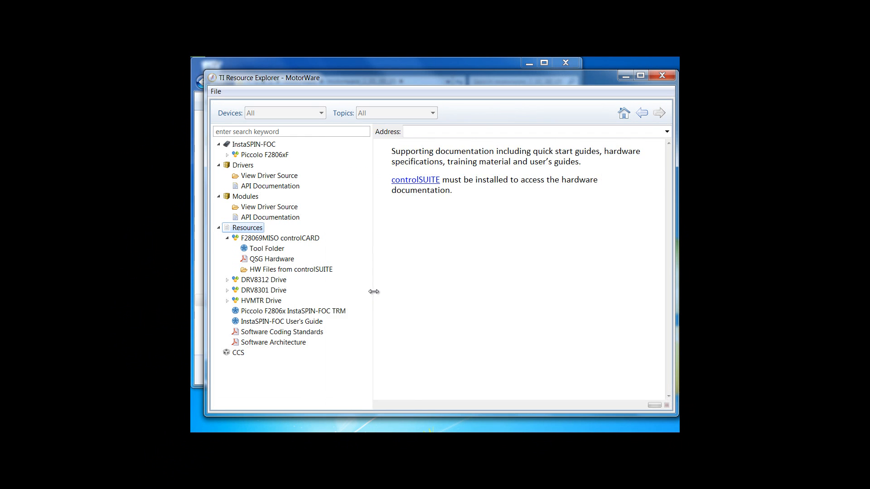
mouse_move(354, 315)
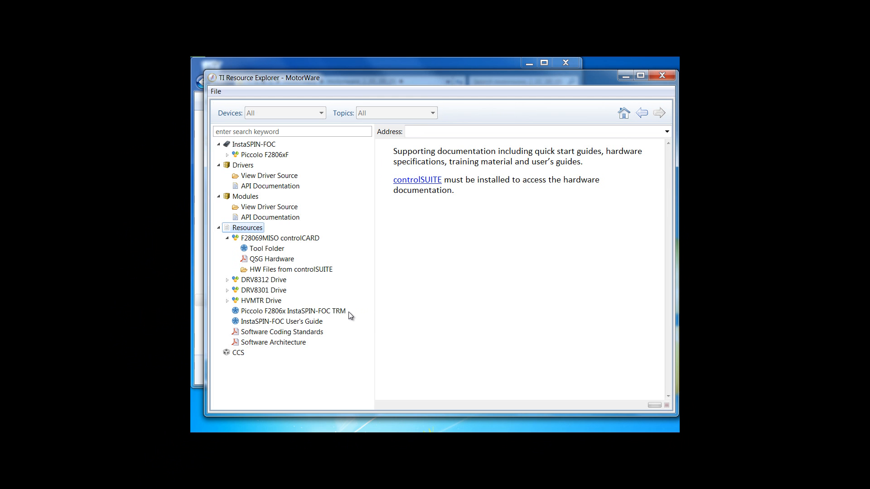
mouse_move(331, 325)
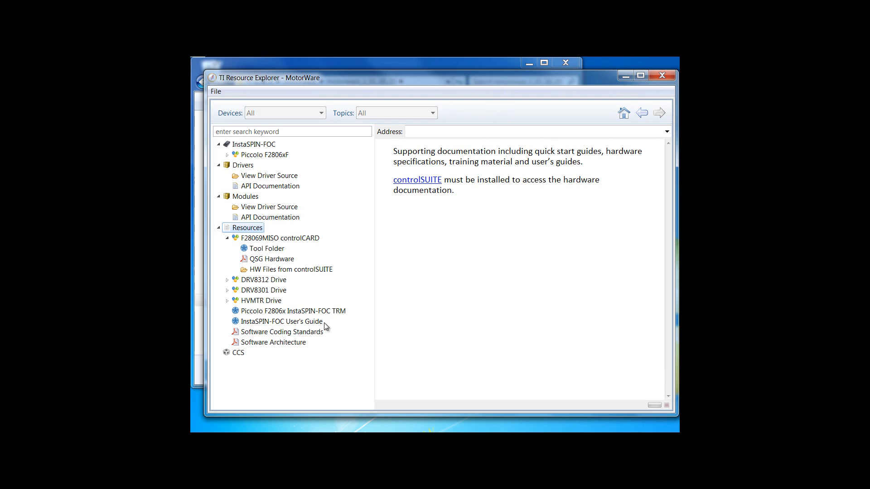
mouse_move(332, 328)
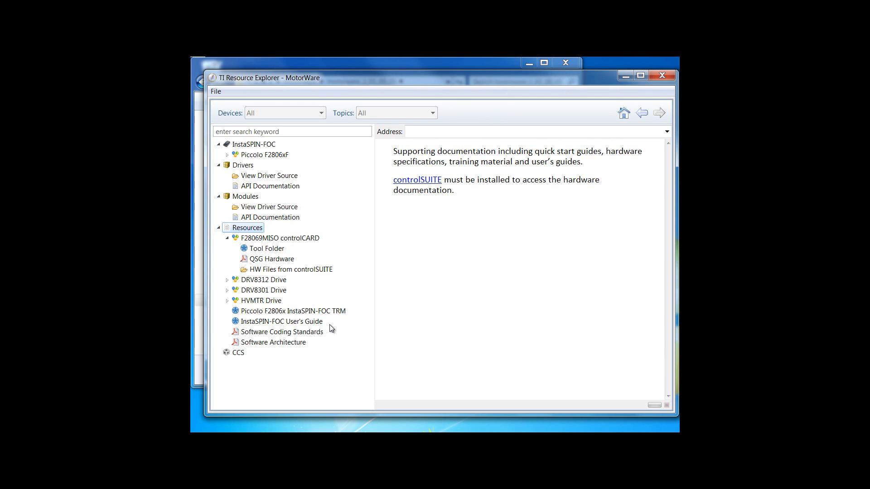
mouse_move(329, 340)
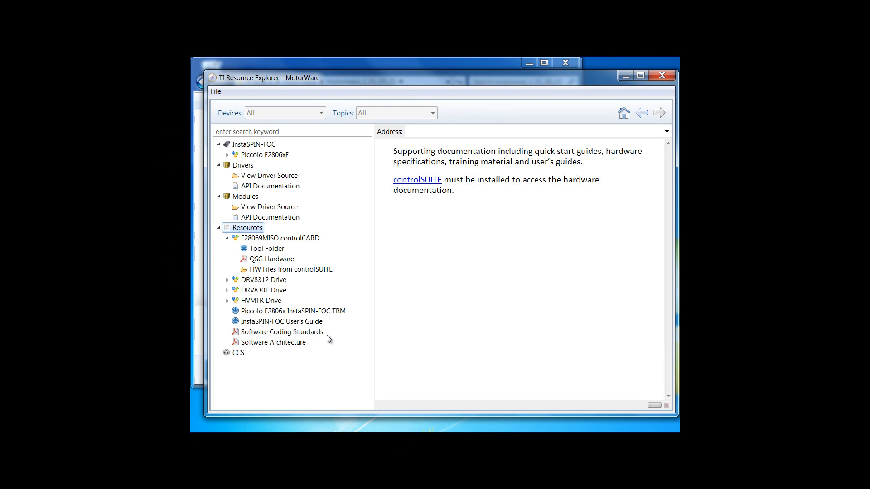
mouse_move(316, 345)
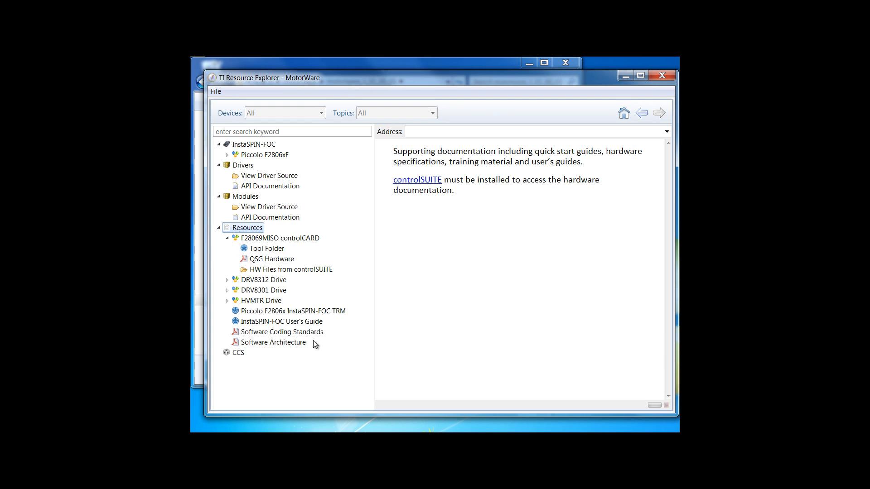
mouse_move(312, 347)
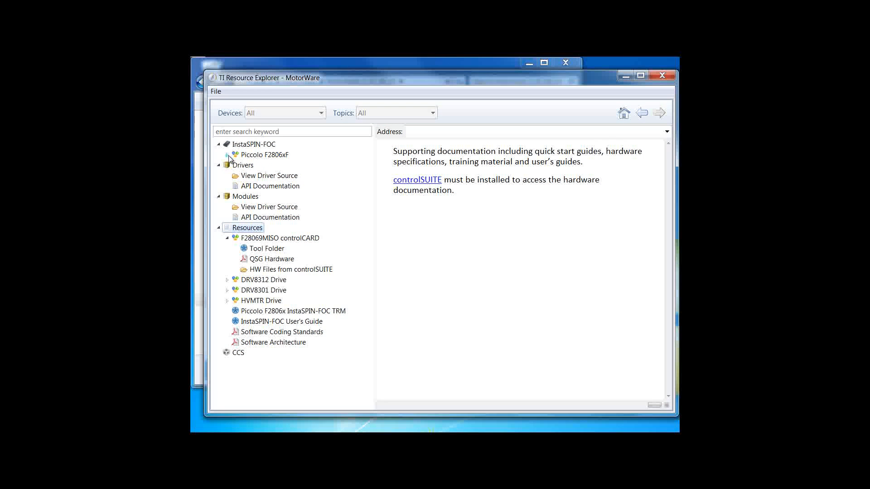
Expand Piccolo F2806xF > hvkit_rev1p1 > Example Projects to list proj_lab01 through proj_lab10.
left_click(227, 154)
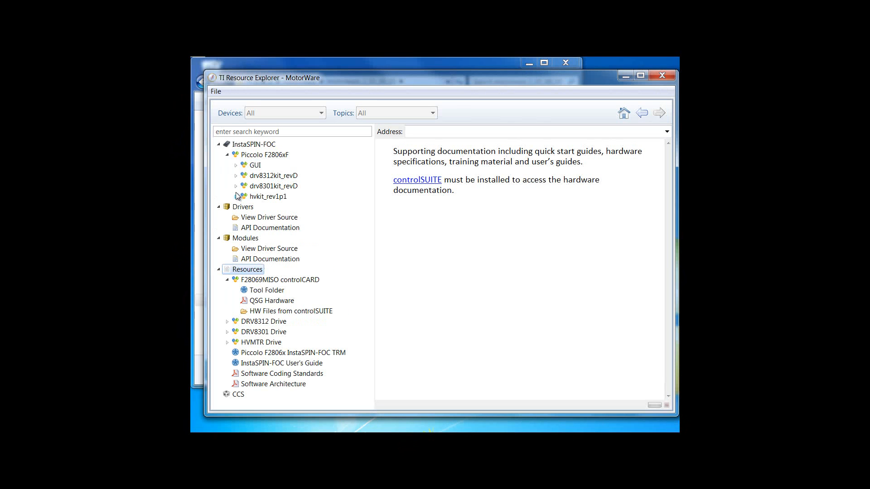
left_click(236, 197)
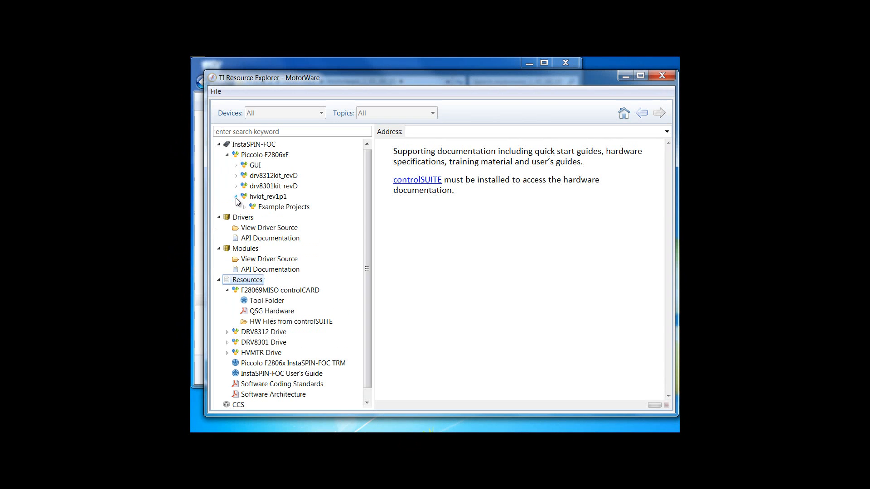
left_click(245, 206)
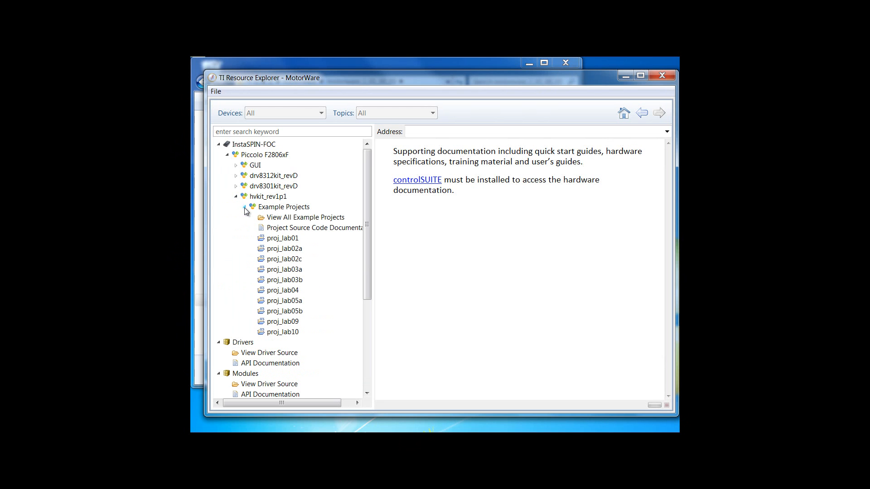
left_click(283, 249)
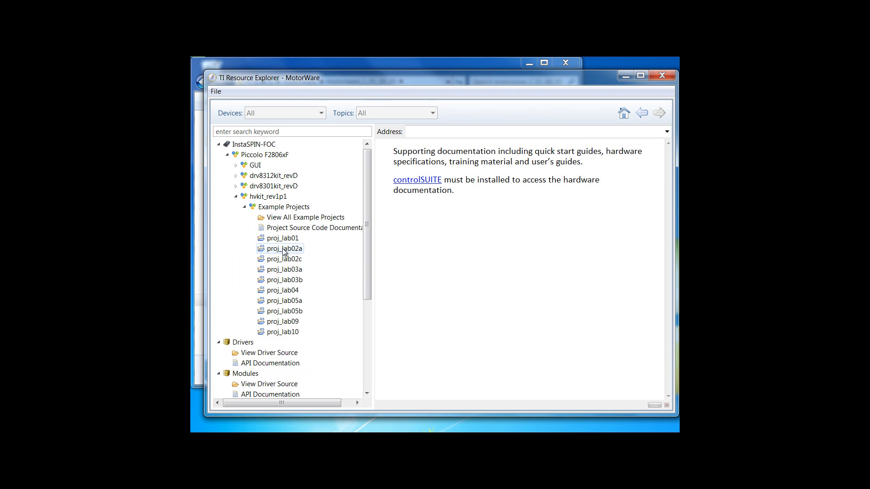
scroll("down", 3)
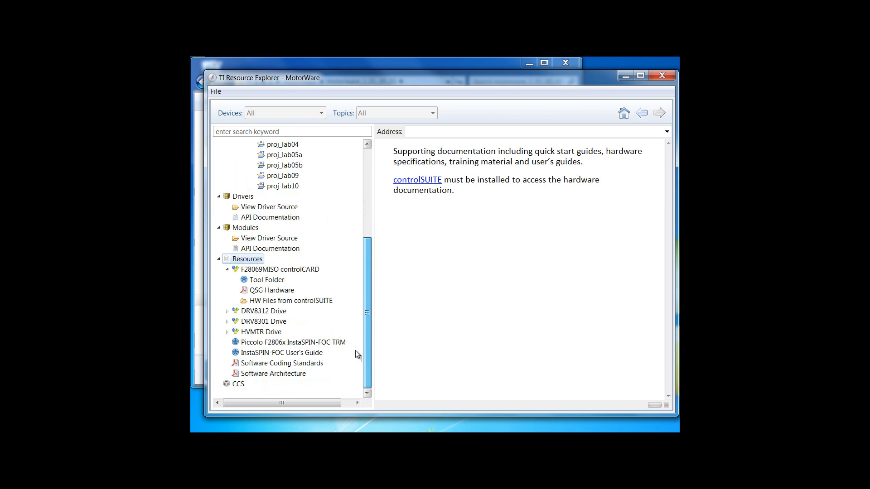